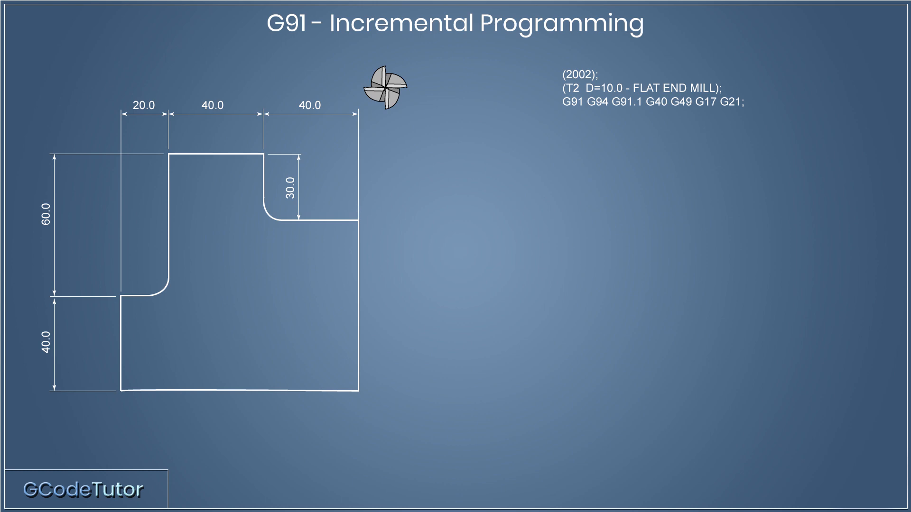
pyautogui.write('(PROFILE);')
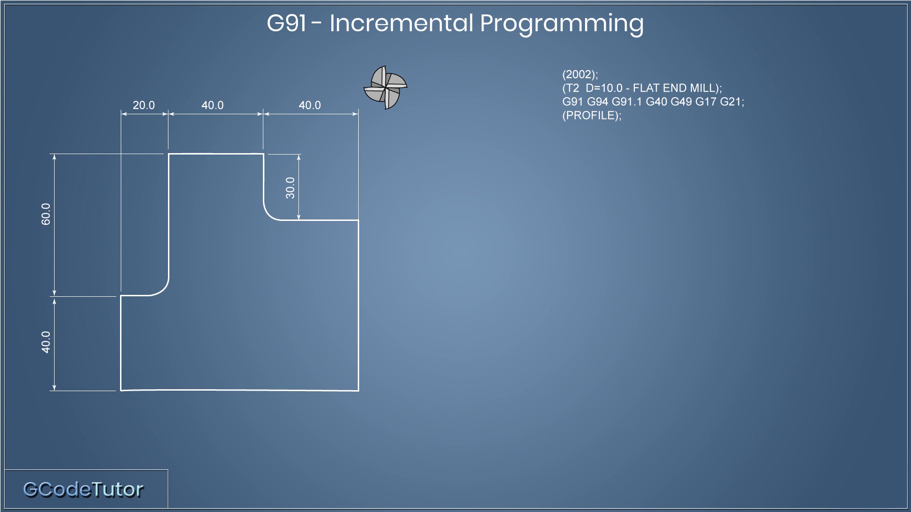
pyautogui.write('M05;')
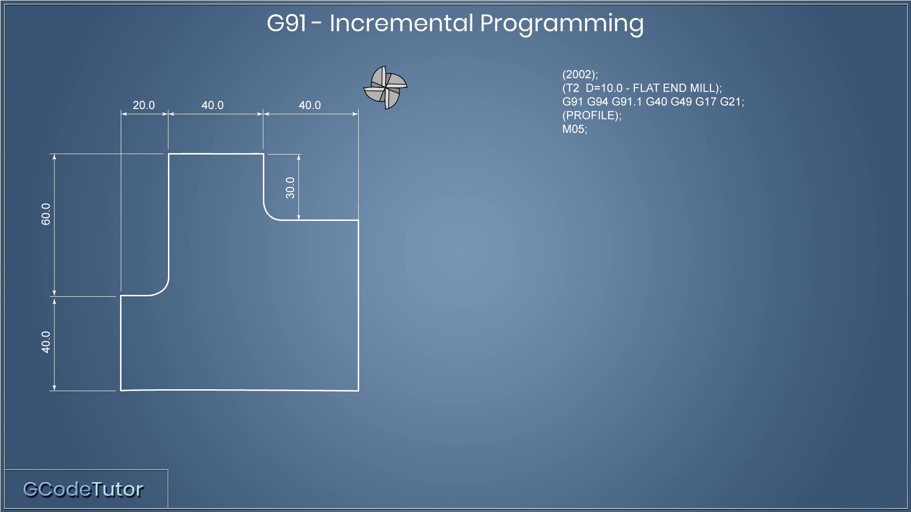
pyautogui.write('M09;')
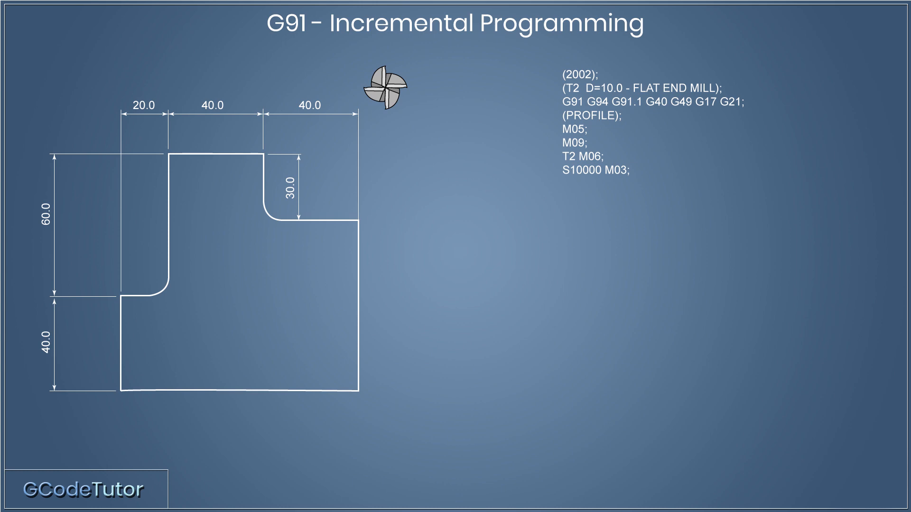
pyautogui.write('G54;')
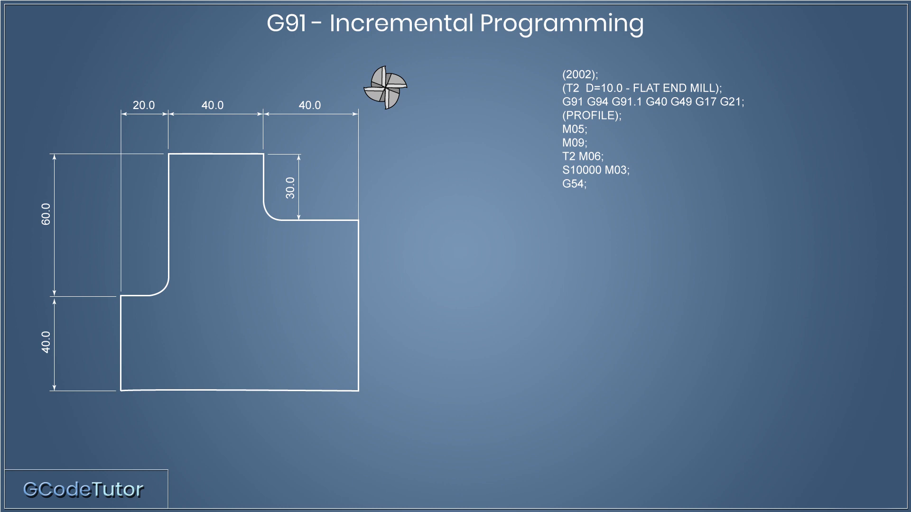
pyautogui.write('G42 D2;')
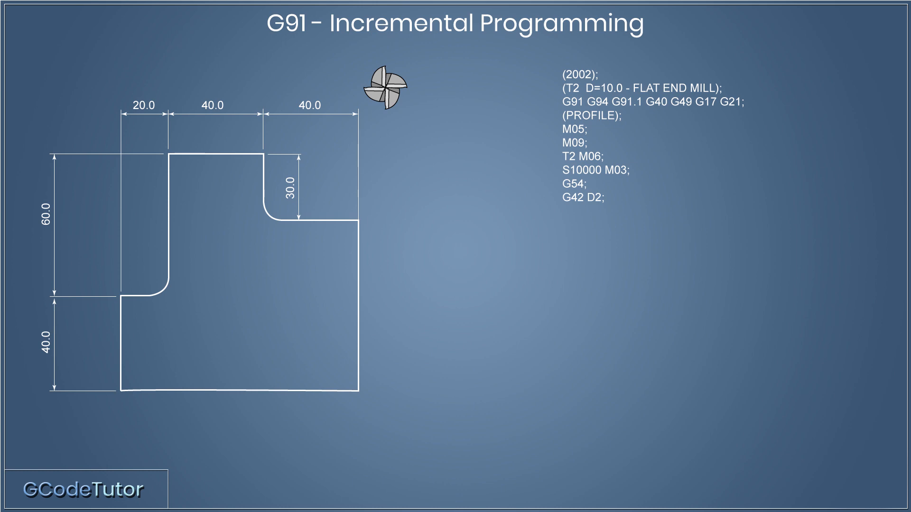
pyautogui.write('G43 Z20.0 H2;')
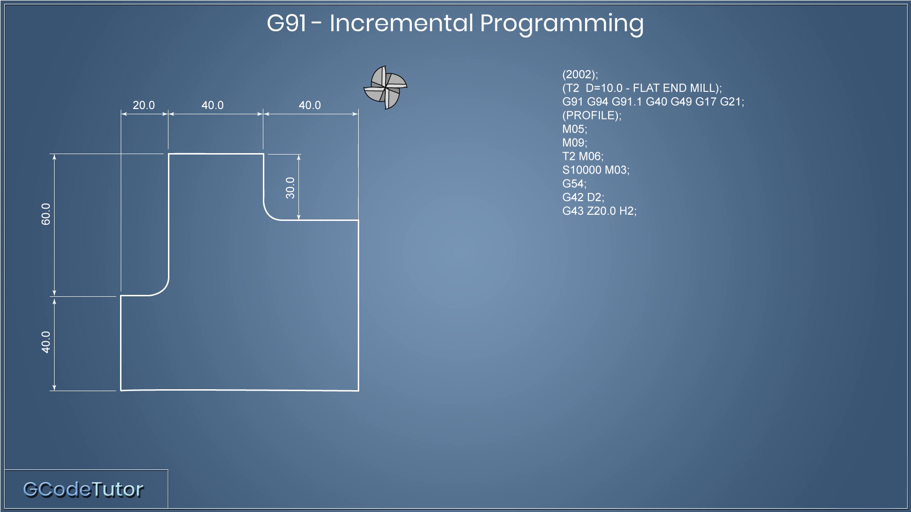
pyautogui.write('M08;')
pyautogui.write('G00 X-120.0 Y-120.0;')
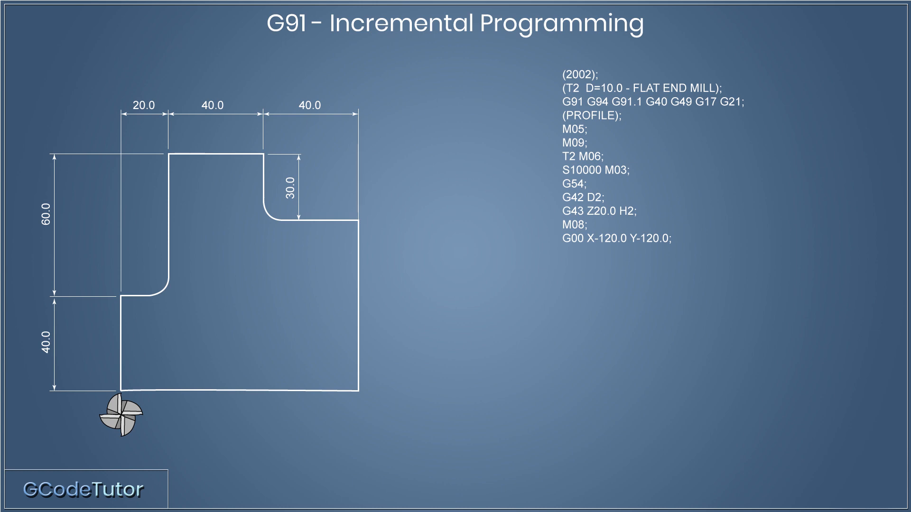
pyautogui.write('Z-15.0;')
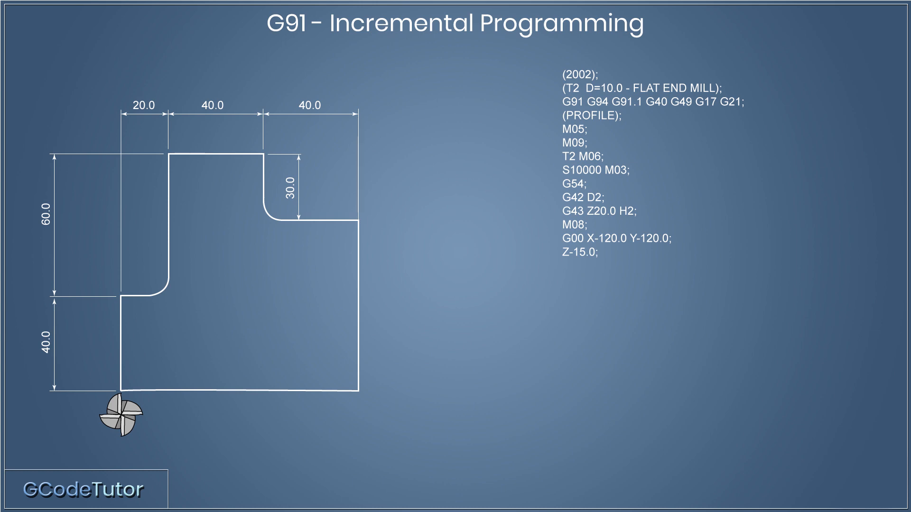
pyautogui.write('G01 Z-10.0 F250.0;')
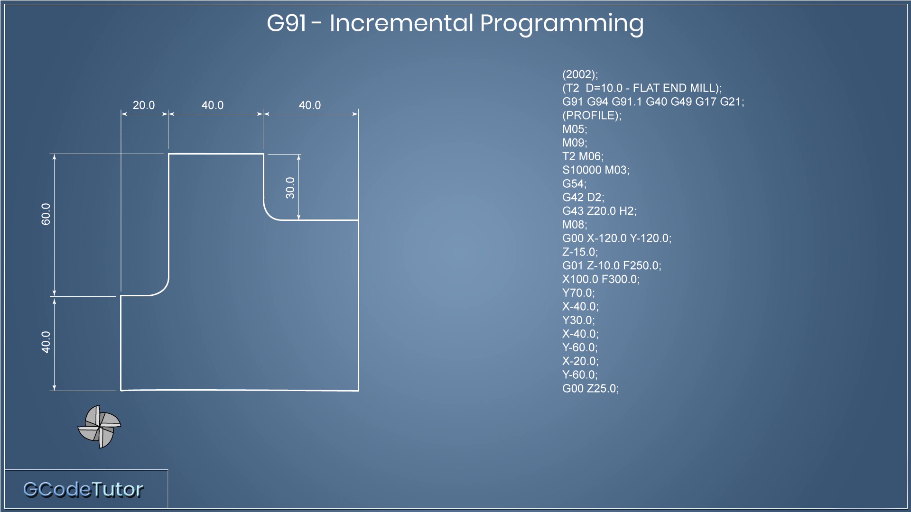
pyautogui.write('G90;')
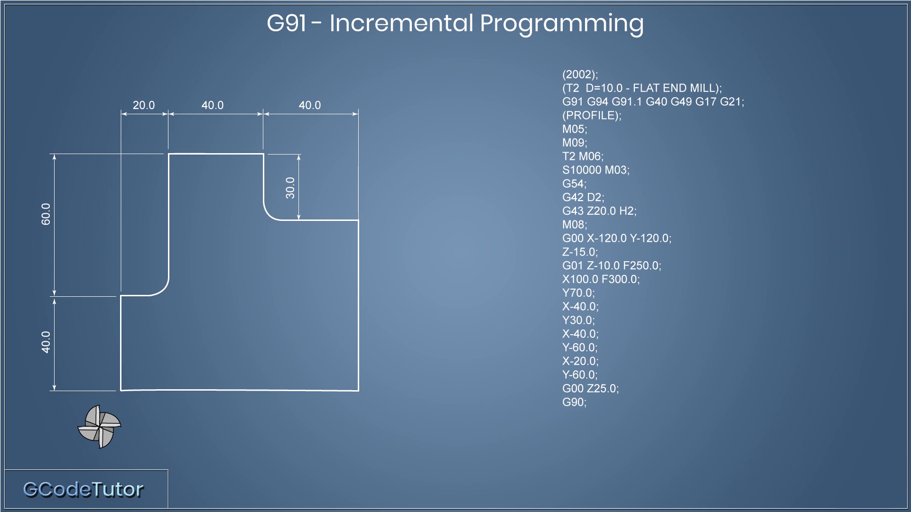